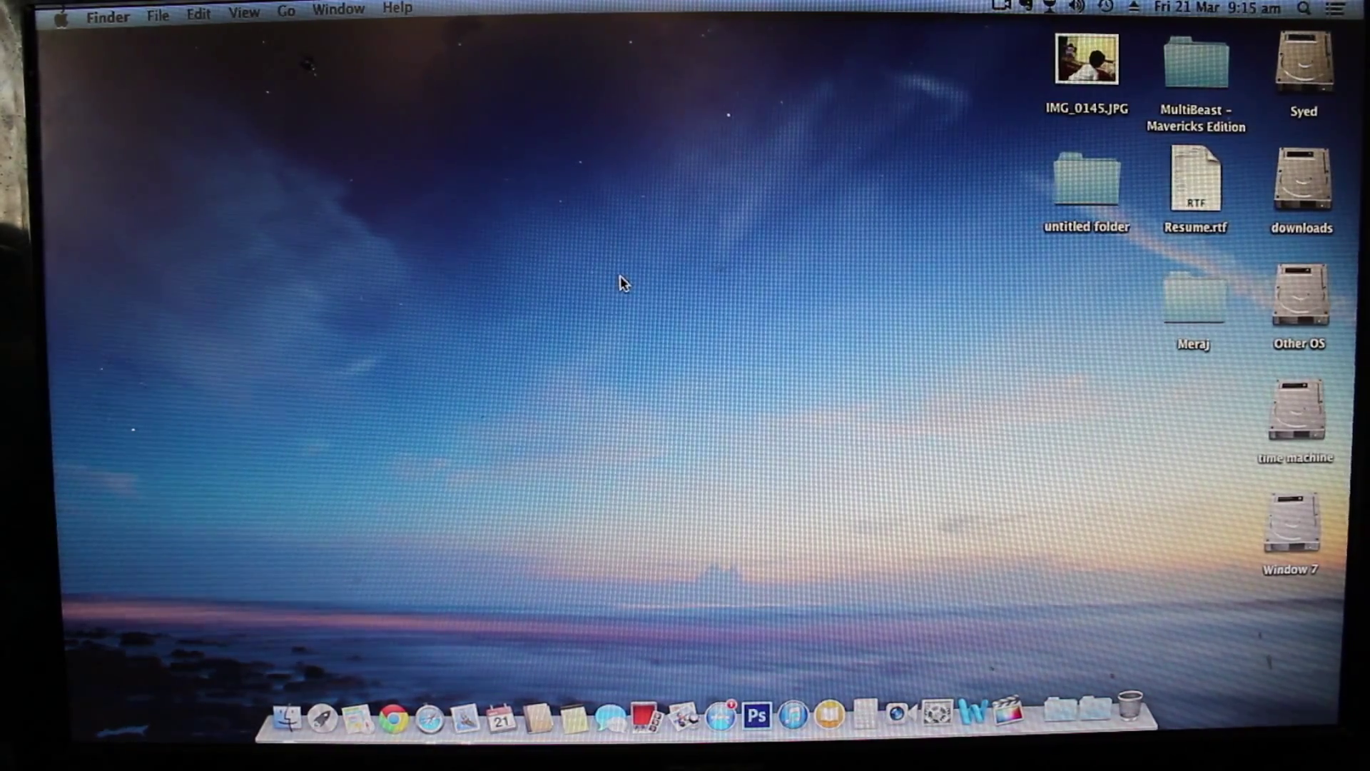
{"action": "mouse_move", "coordinate": [222, 305]}
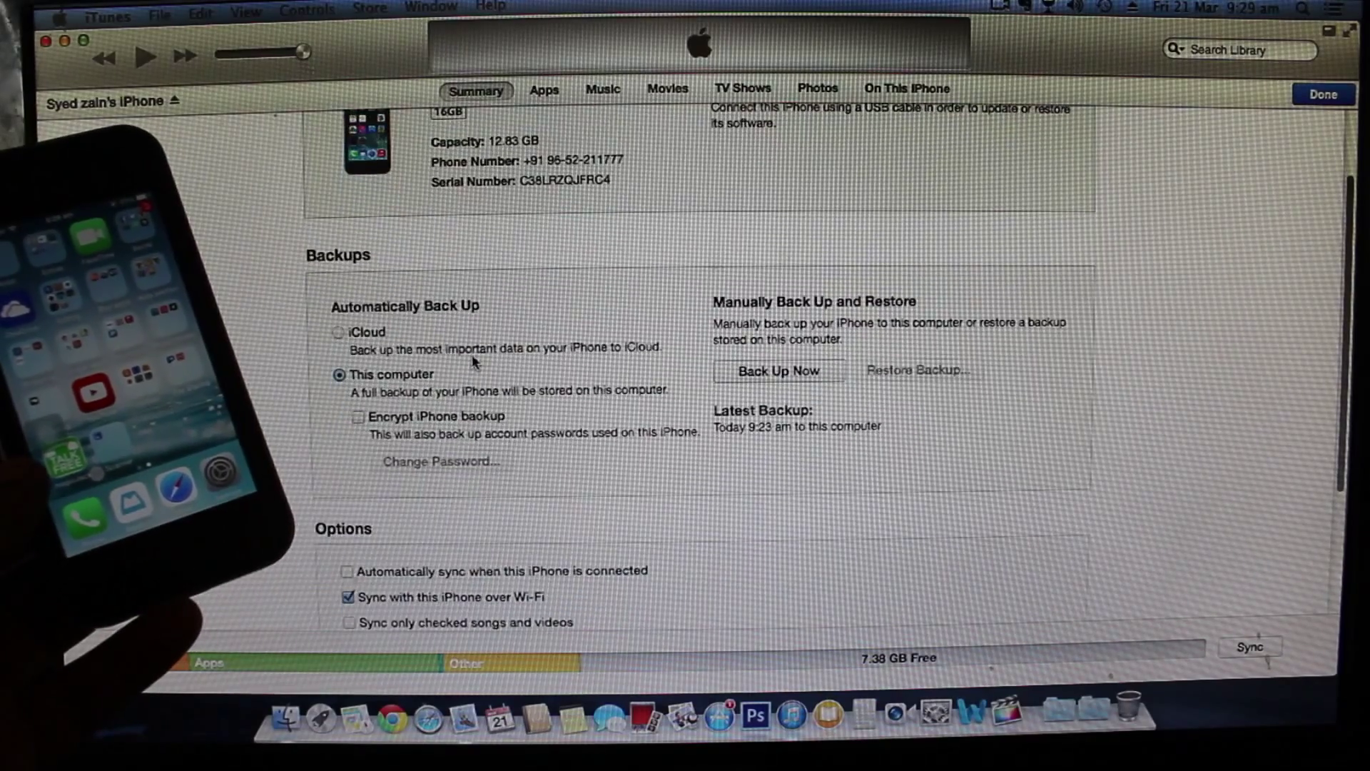
Step: Enable 'Sync with this iPhone over Wi-Fi' in the Summary options and return to the library
{"action": "scroll", "scroll_direction": "down", "scroll_amount": 3}
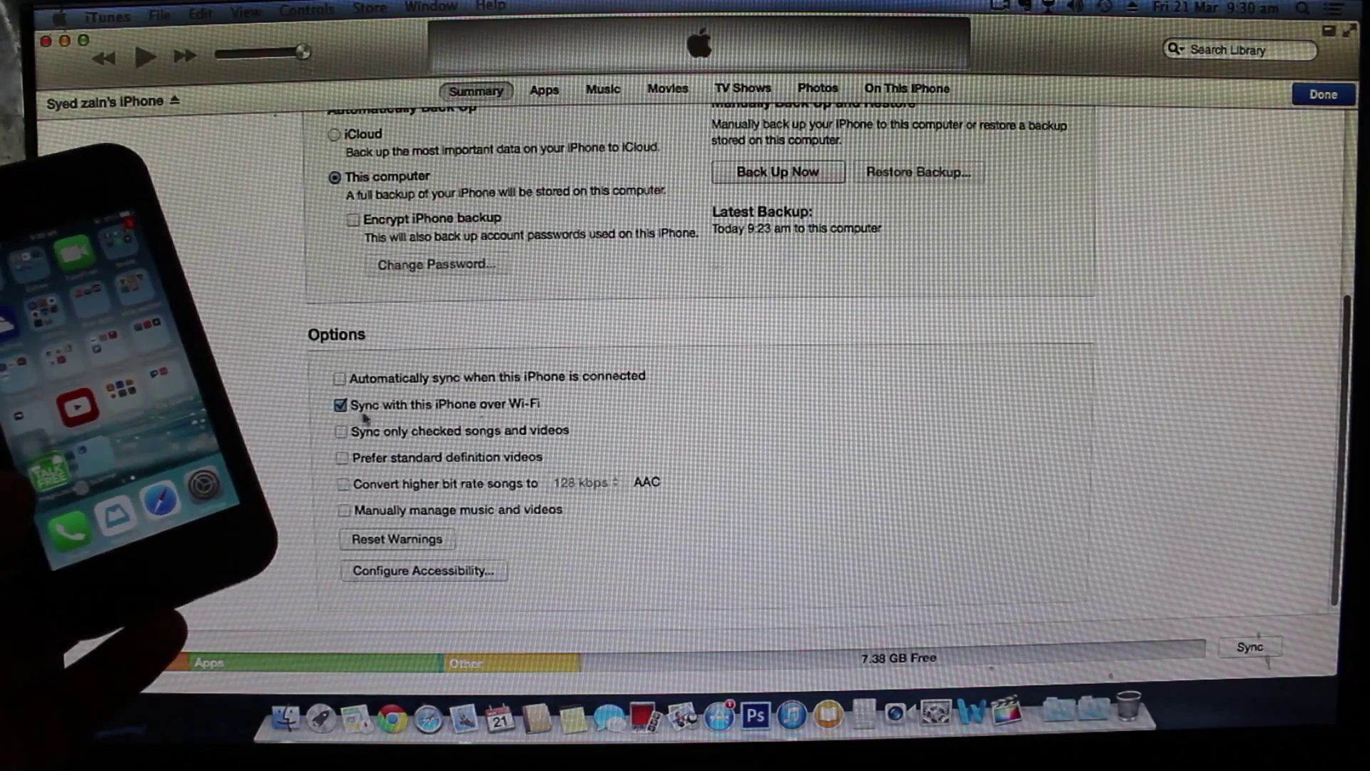
{"action": "scroll", "scroll_direction": "up", "scroll_amount": 3}
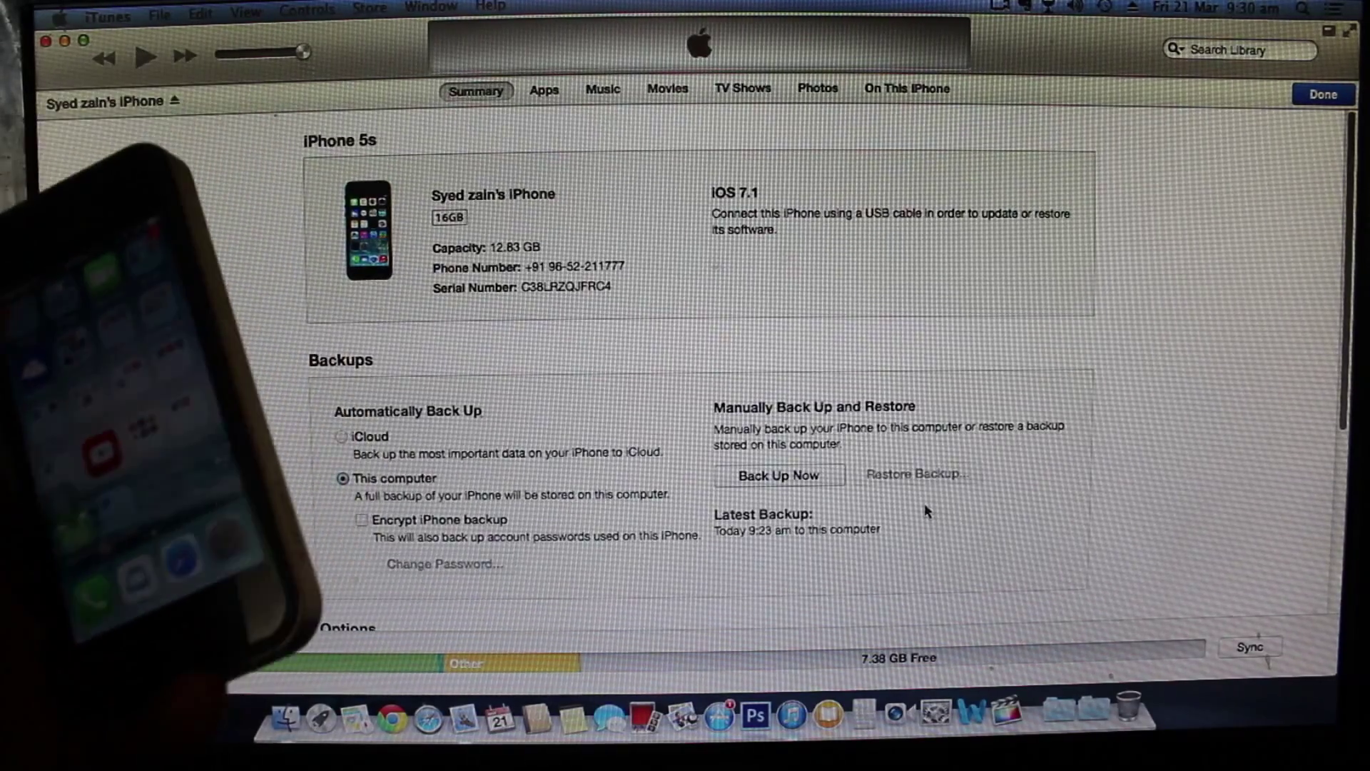
{"action": "left_click", "coordinate": [601, 89]}
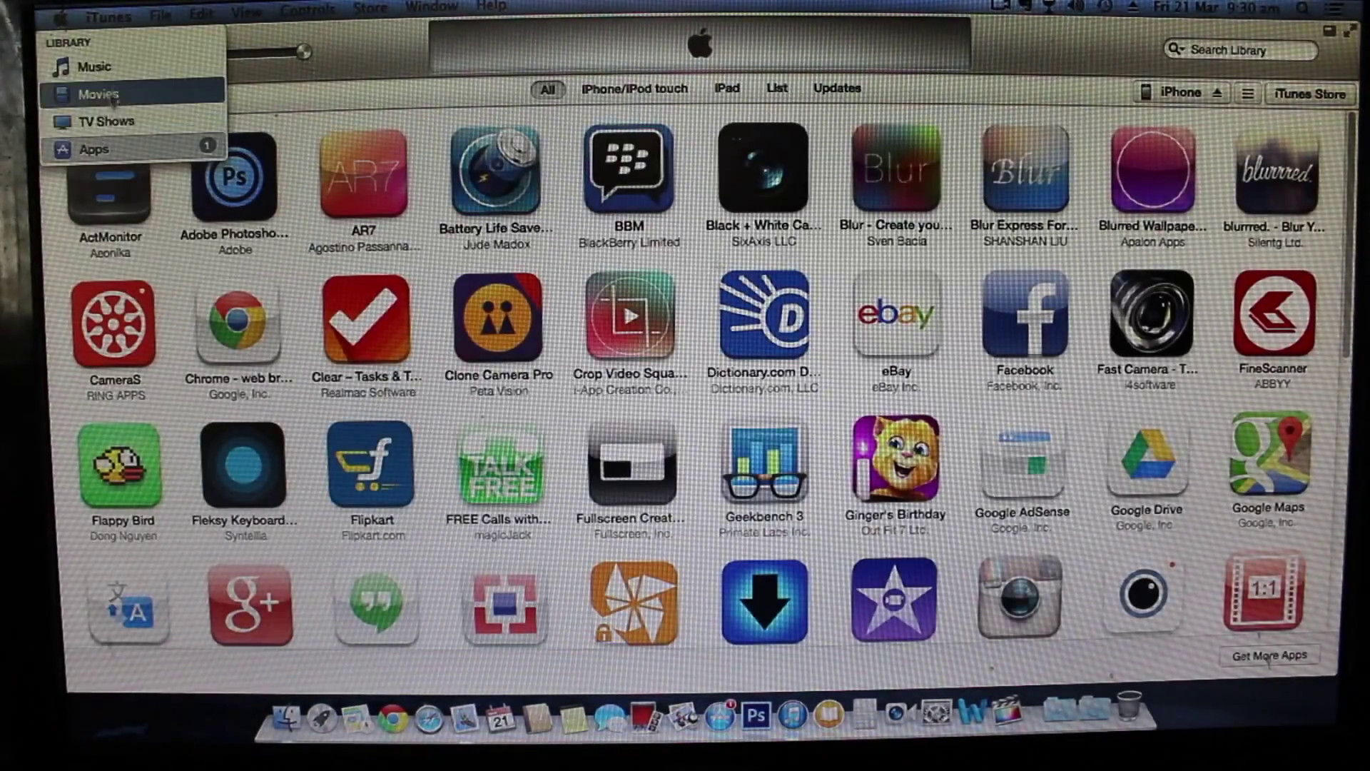
Step: Show the Music library and bring up actions for the four selected songs
{"action": "left_click", "coordinate": [95, 67]}
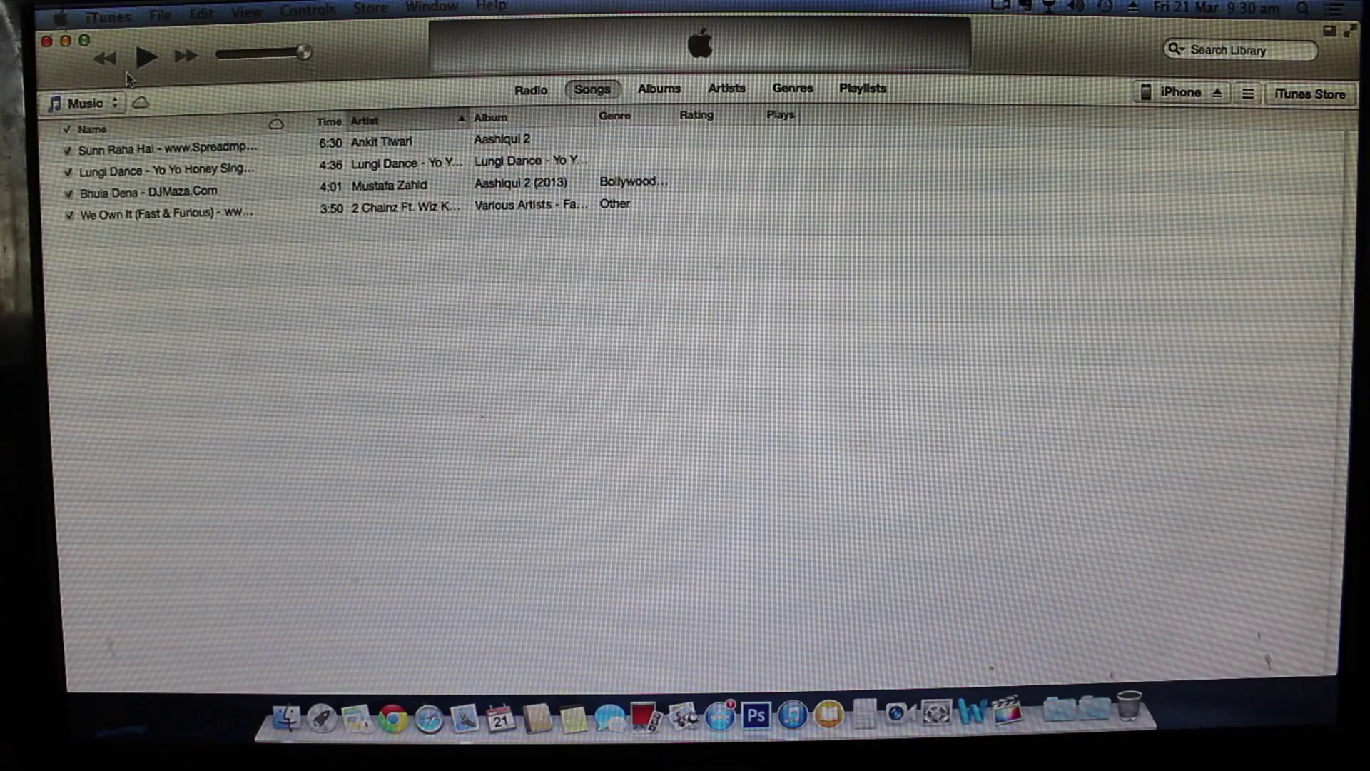
{"action": "mouse_move", "coordinate": [179, 258]}
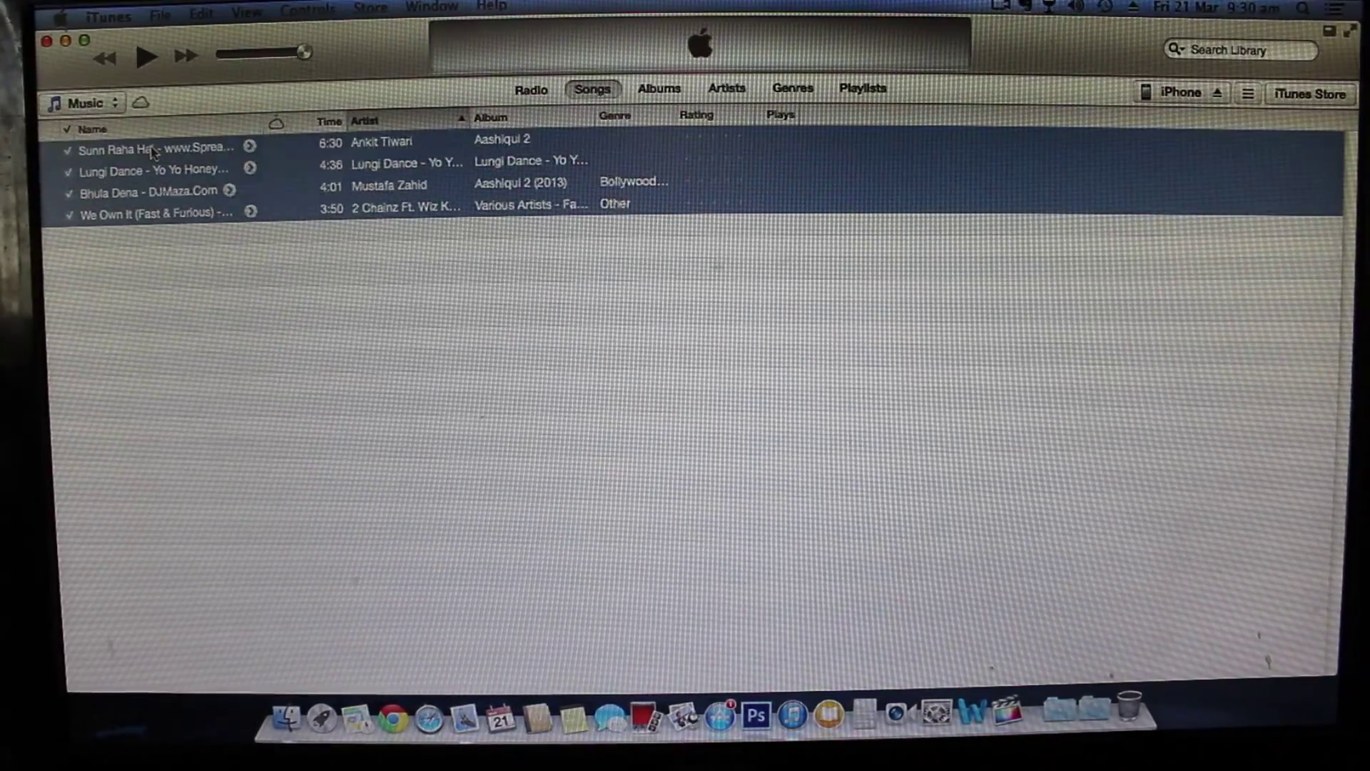
{"action": "right_click", "coordinate": [148, 170]}
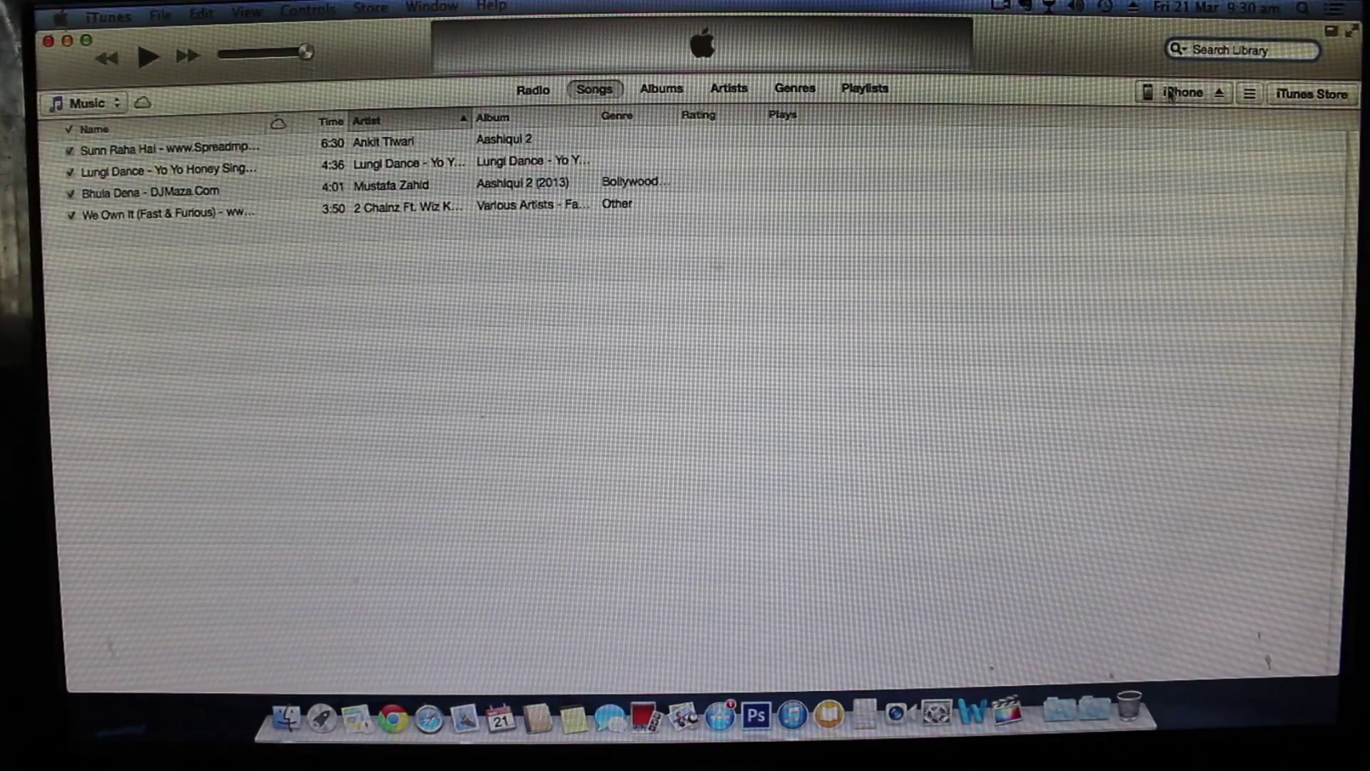
Step: Show the iPhone's Music sync settings, keeping Sync Music on and cancelling the removal warning
{"action": "left_click", "coordinate": [1185, 93]}
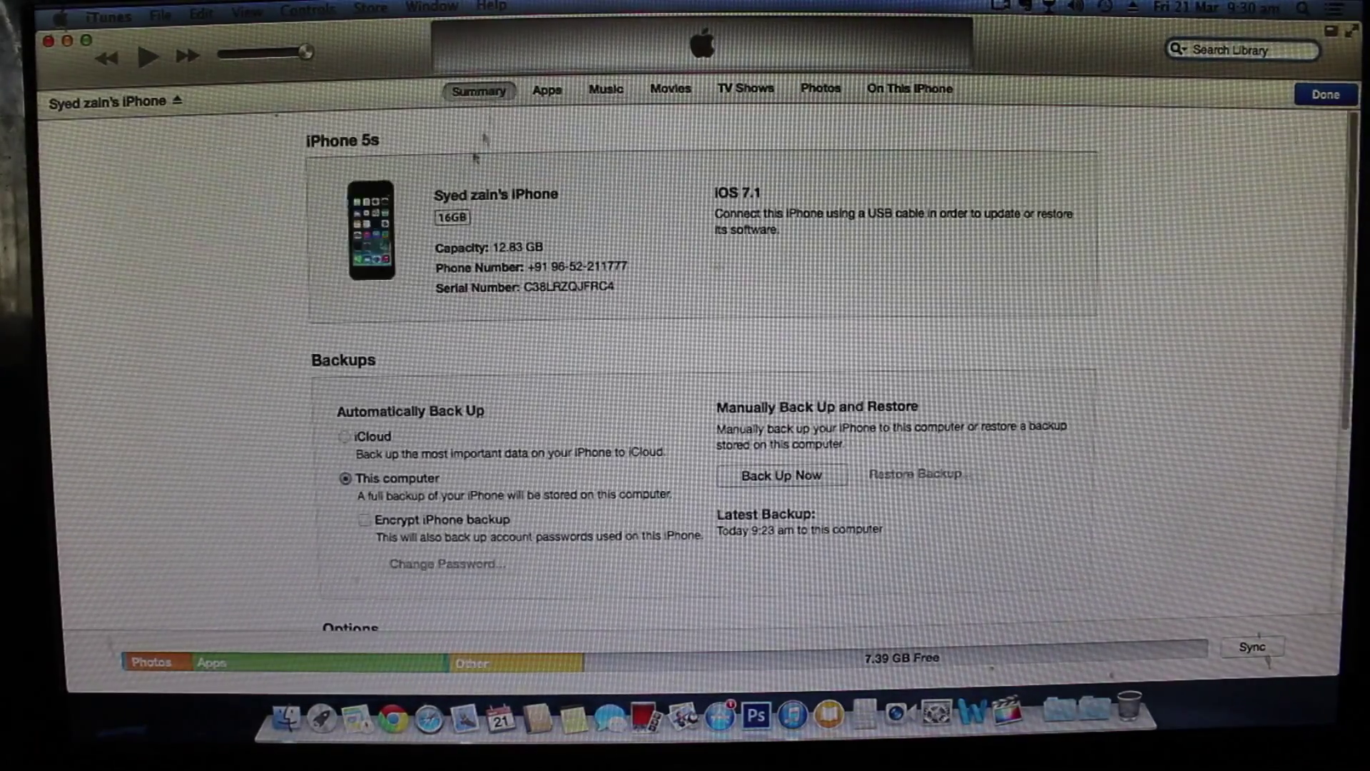
{"action": "left_click", "coordinate": [605, 89]}
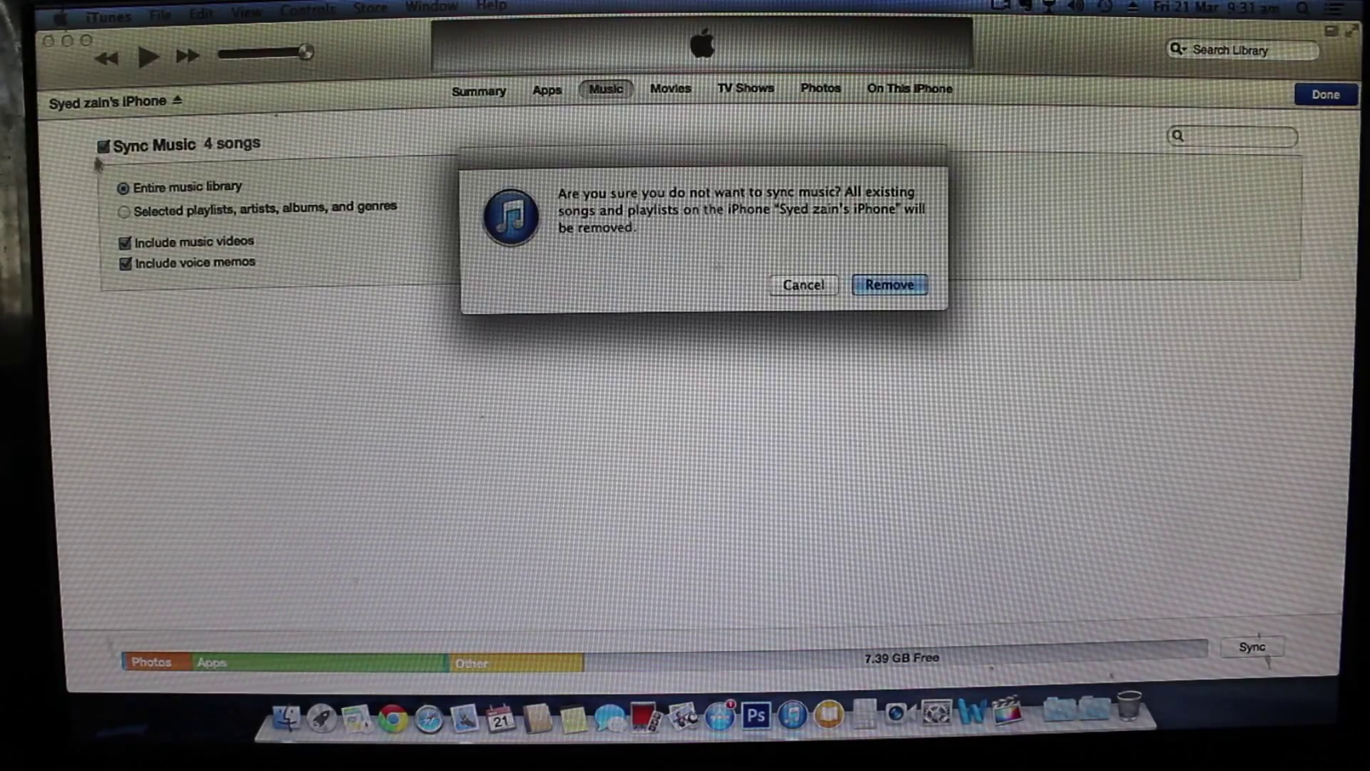
{"action": "left_click", "coordinate": [889, 286]}
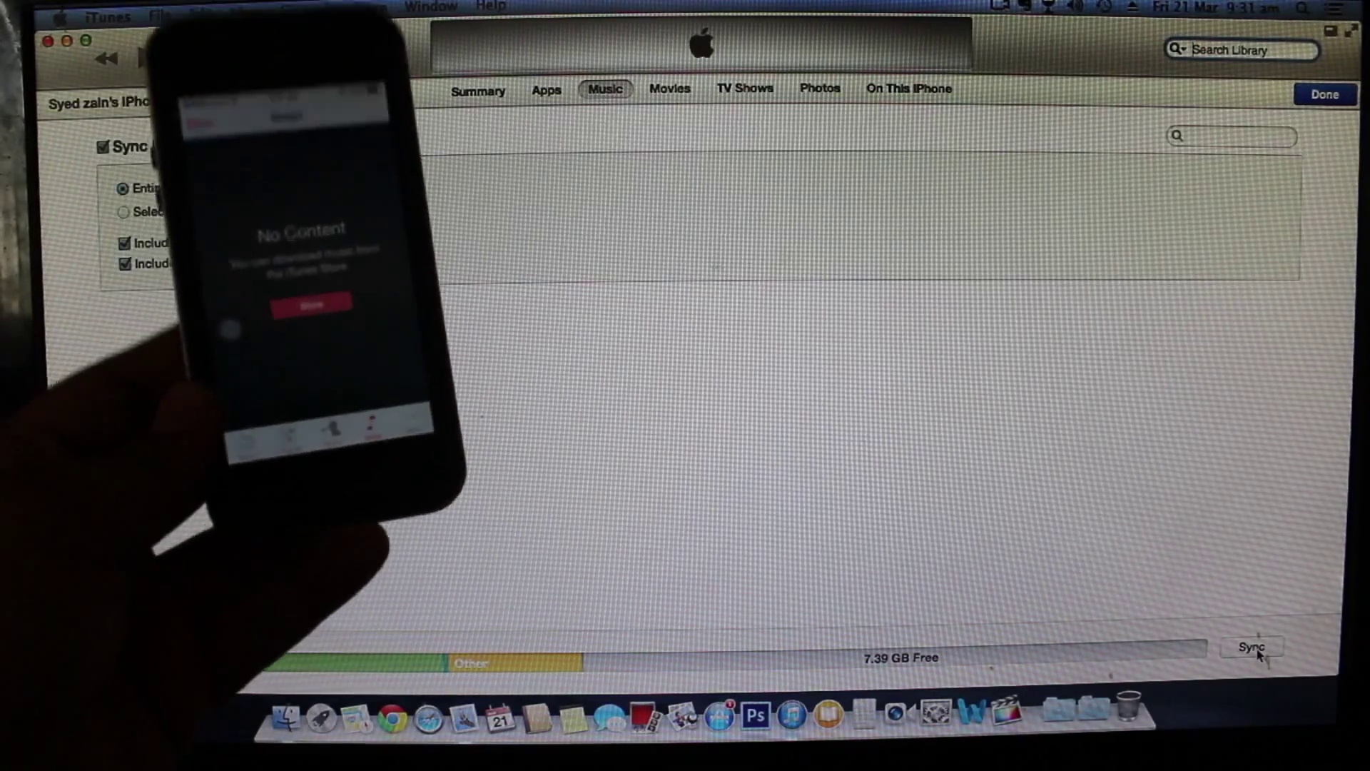
{"action": "left_click", "coordinate": [1252, 645]}
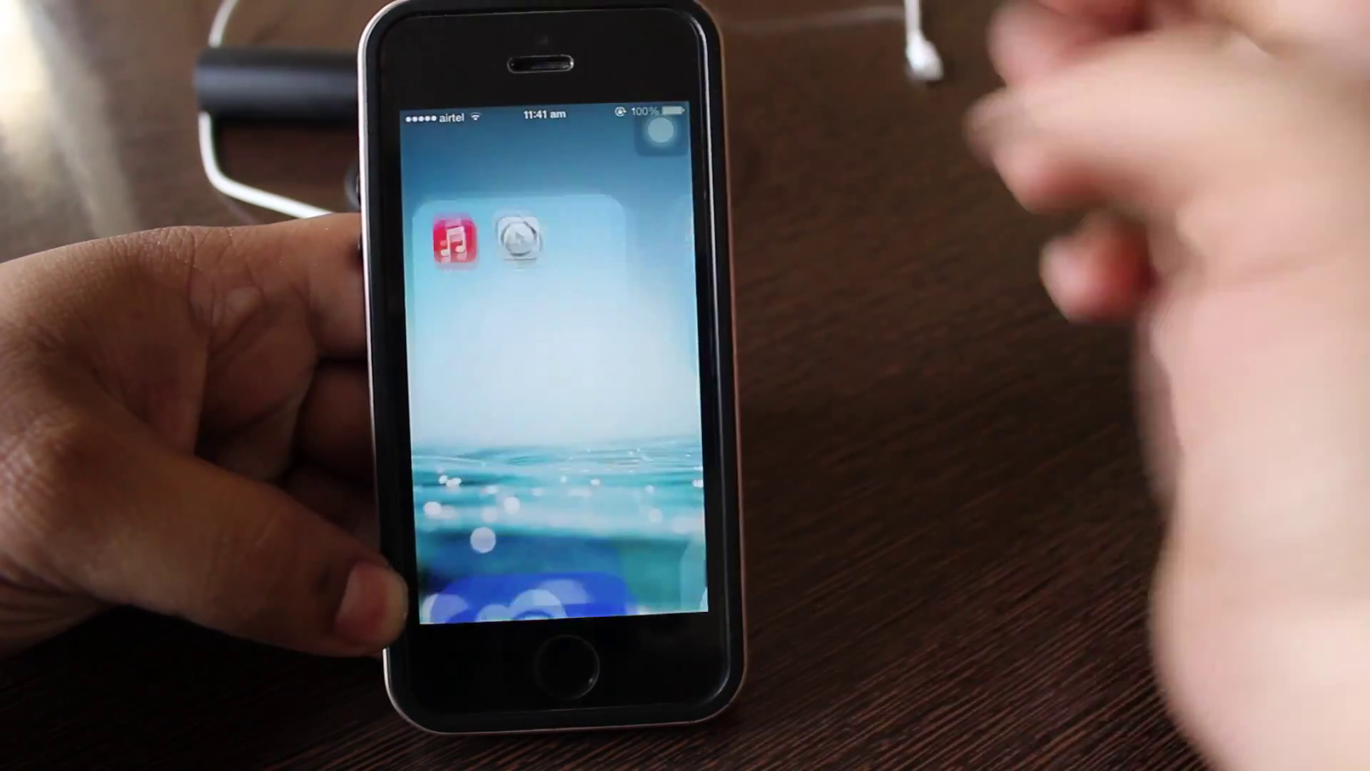
Step: Launch Muze from the Music folder on the iPhone home screen
{"action": "left_click", "coordinate": [515, 238]}
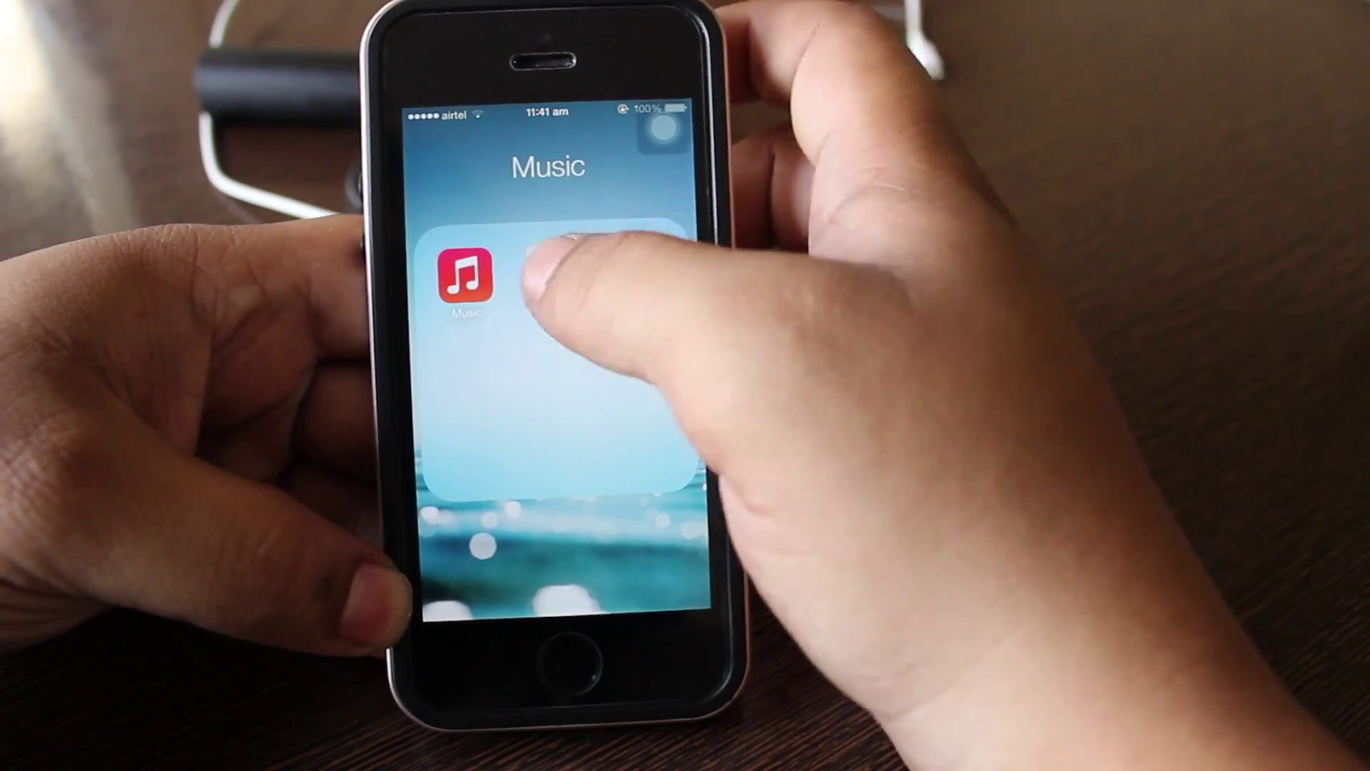
{"action": "left_click", "coordinate": [465, 275]}
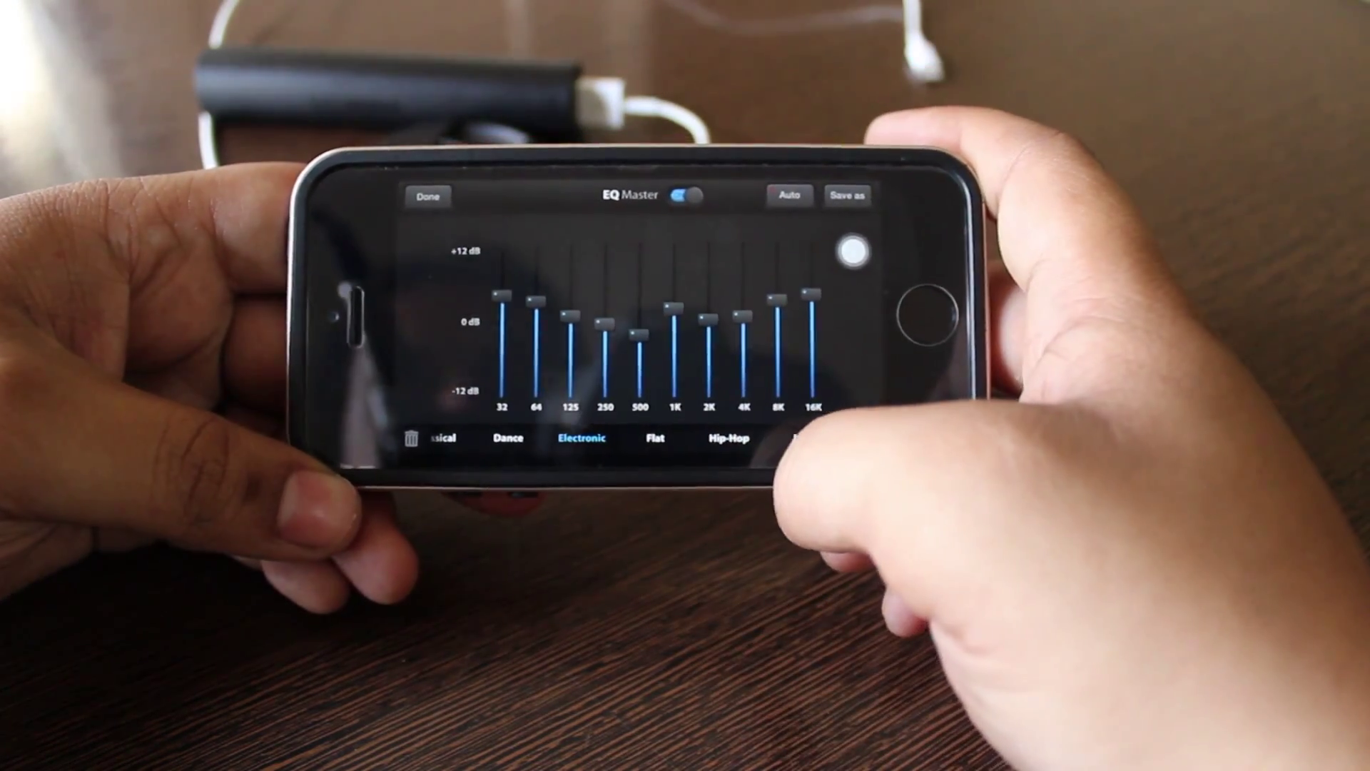
Step: Leave the EQ screen for the Songs list, then move on to Muze's Download section
{"action": "left_click", "coordinate": [724, 439]}
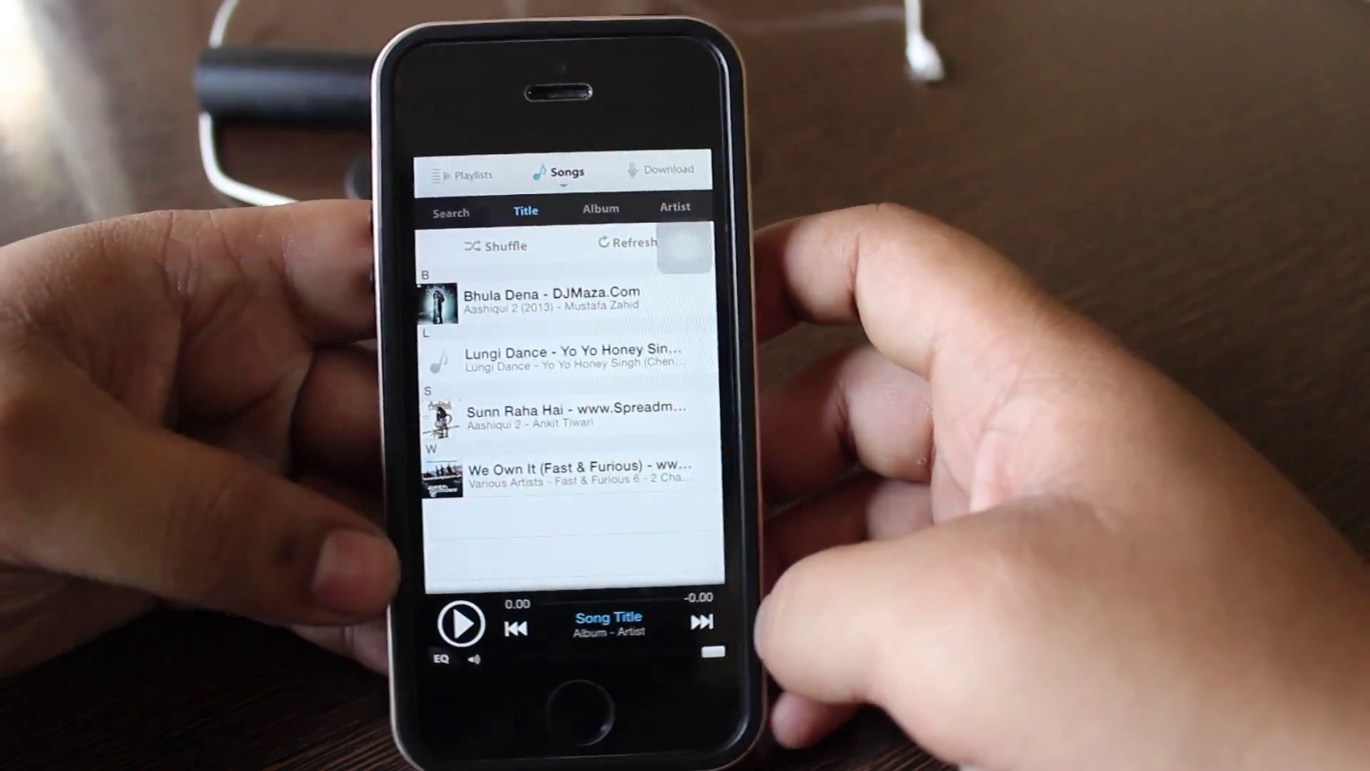
{"action": "left_click", "coordinate": [473, 171]}
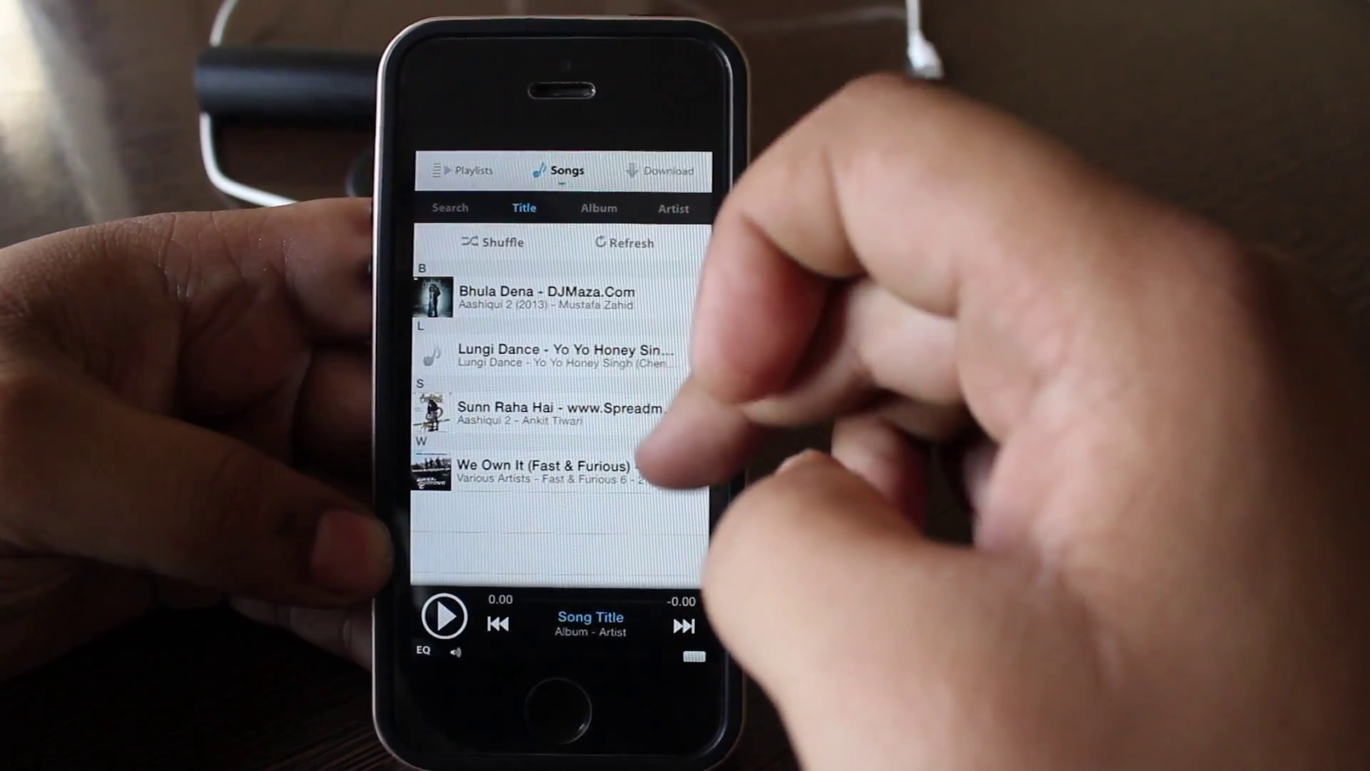
{"action": "left_click", "coordinate": [672, 449]}
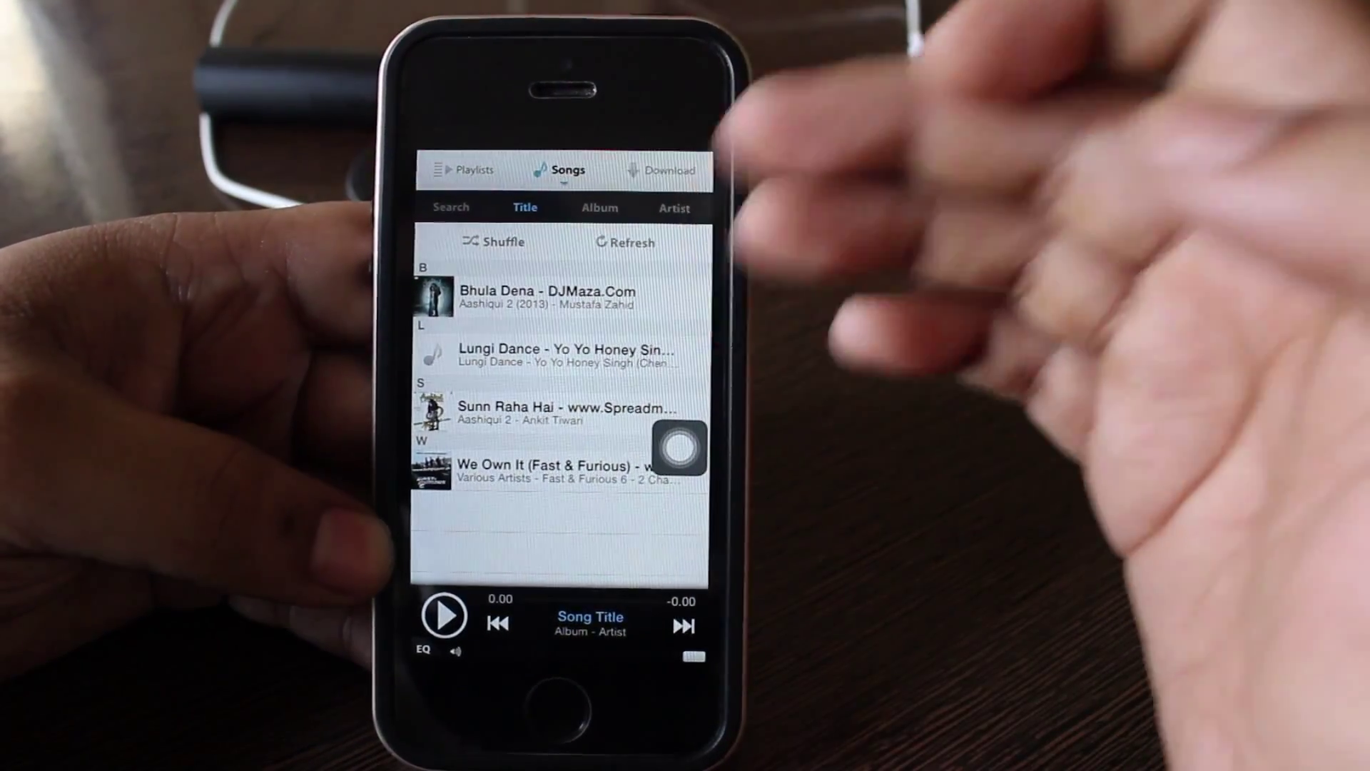
{"action": "left_click", "coordinate": [664, 170]}
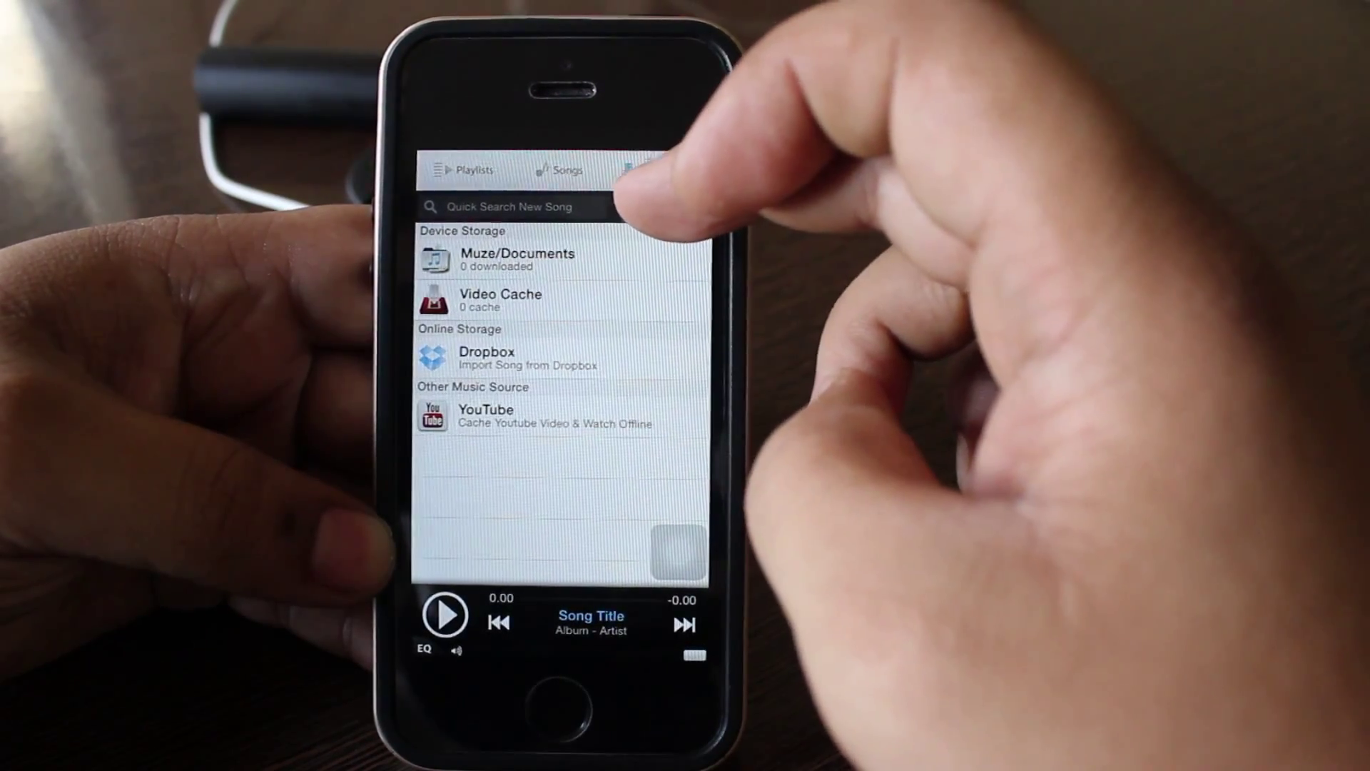
Step: Activate the Quick Search New Song field so the keyboard is ready
{"action": "left_click", "coordinate": [511, 205]}
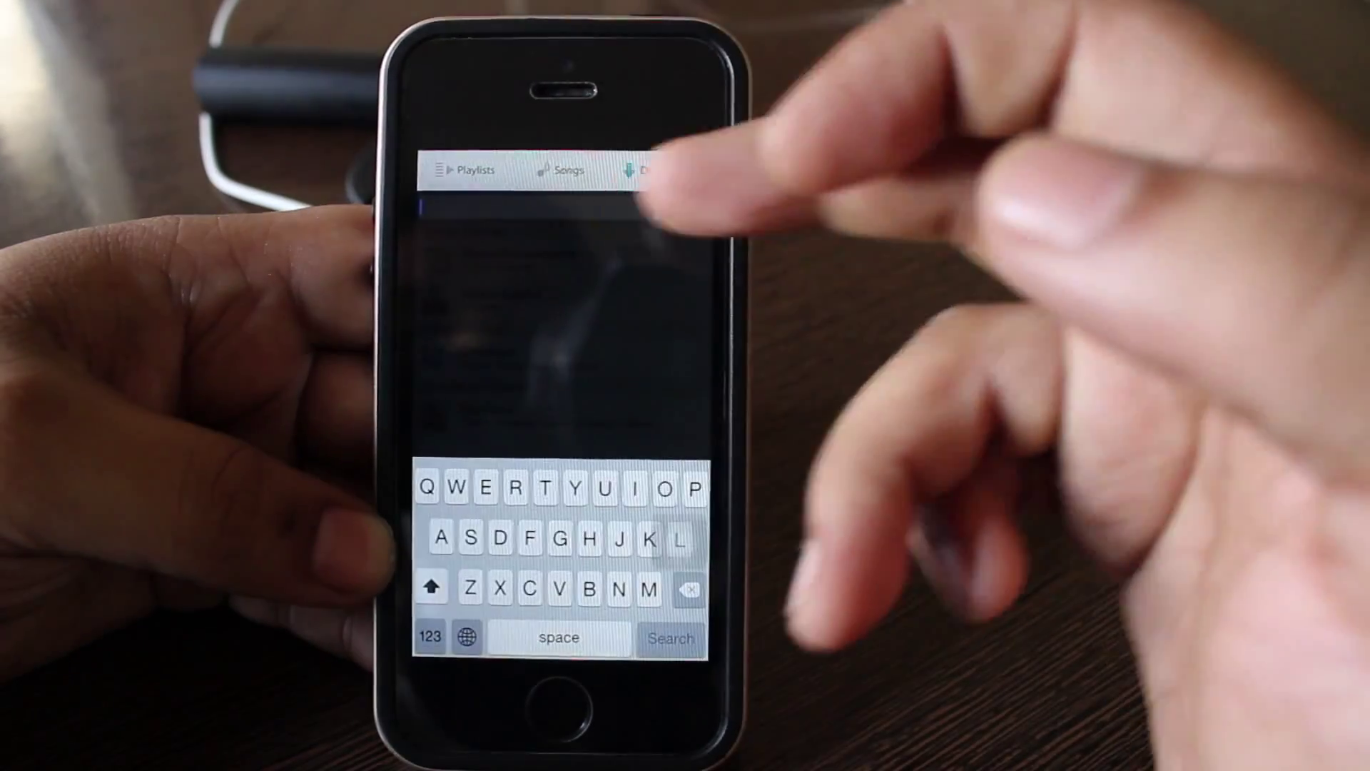